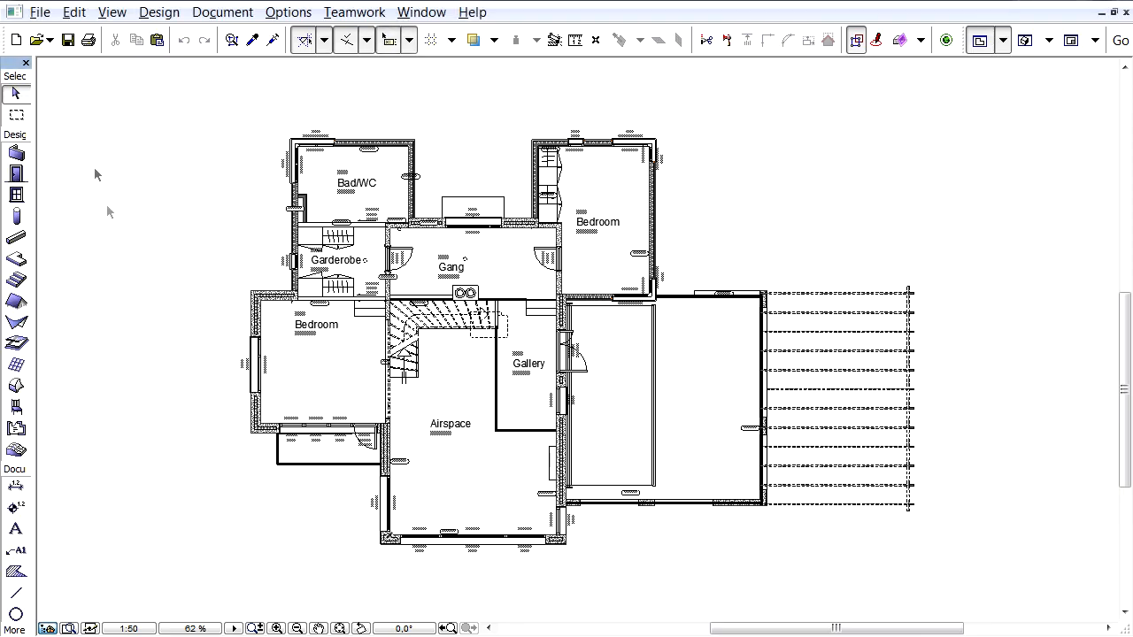
pyautogui.moveTo(89, 160)
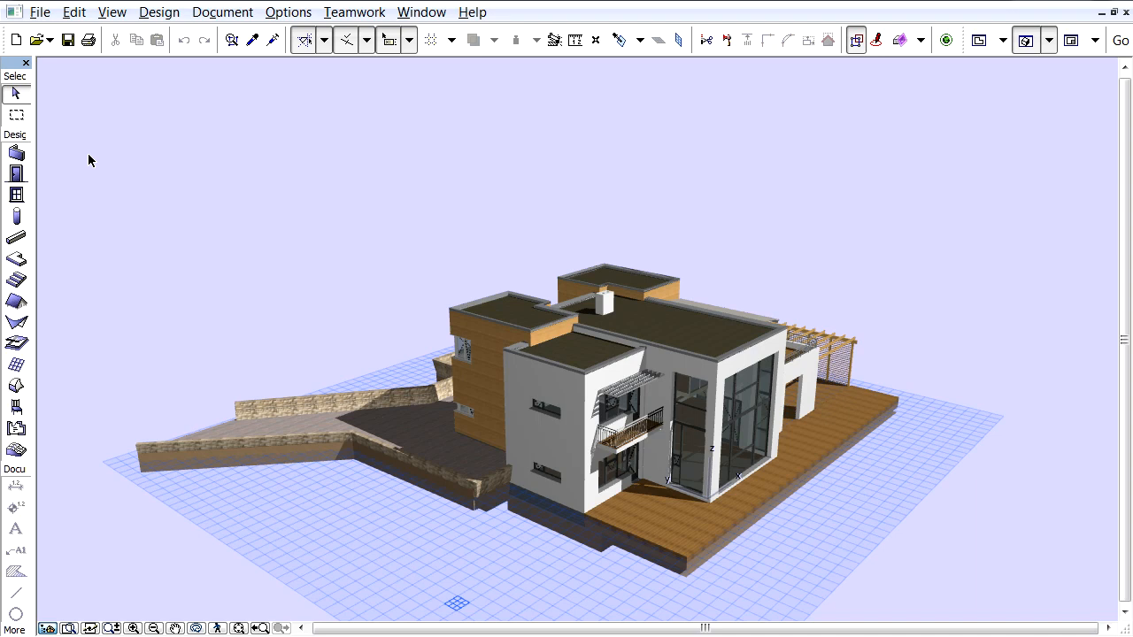
pyautogui.moveTo(58, 18)
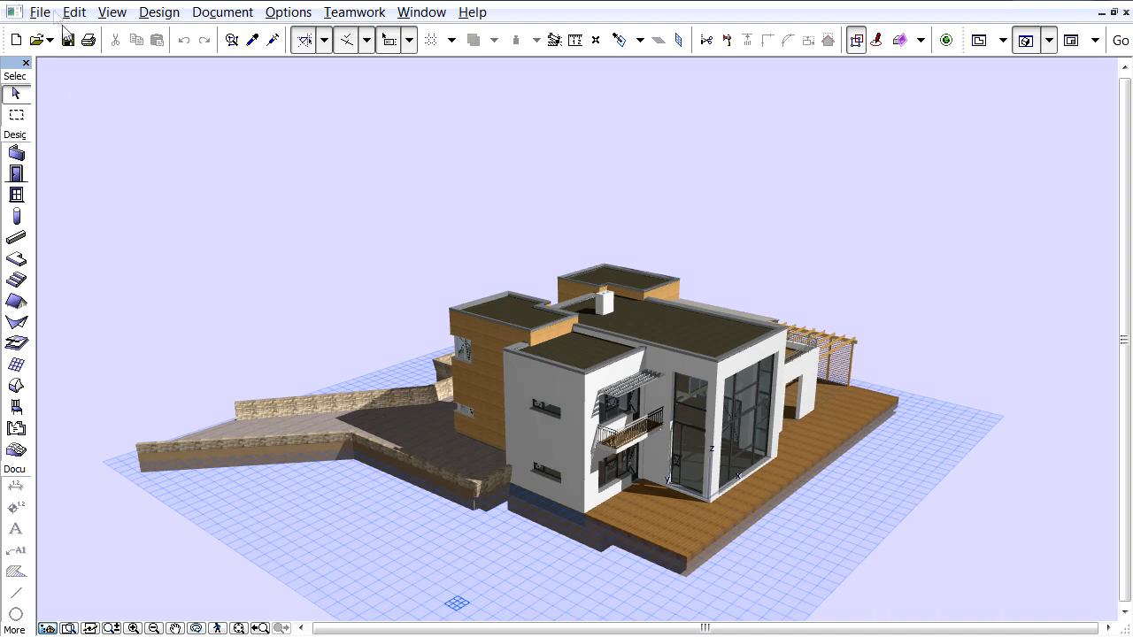
# Open the File menu to save the 3D villa model
pyautogui.click(40, 12)
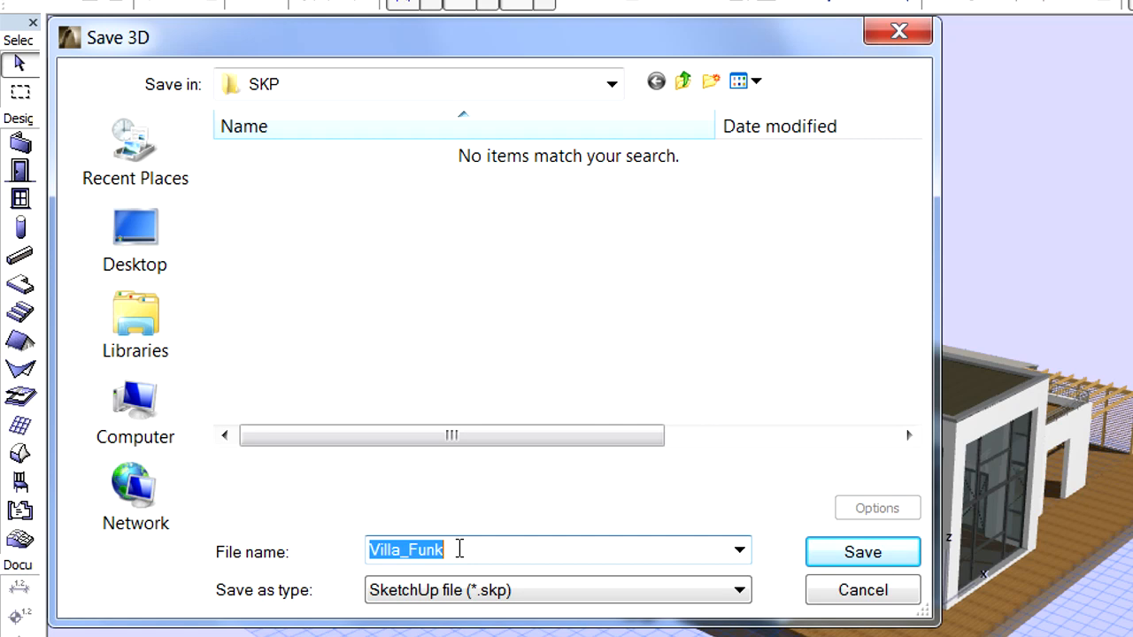
pyautogui.moveTo(801, 564)
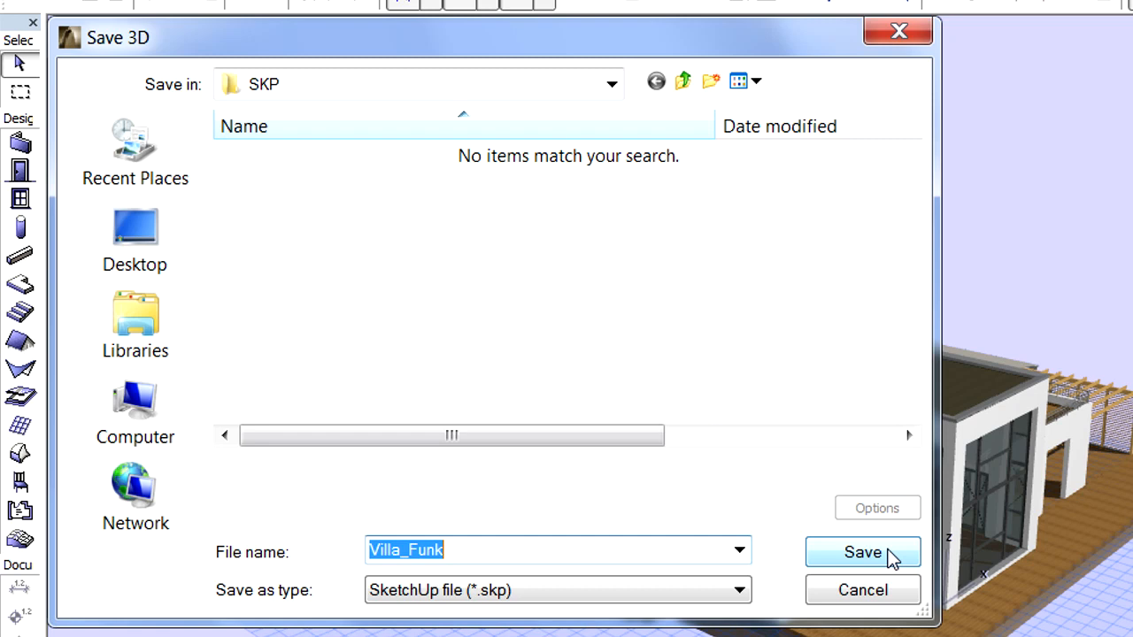
# Save the model as Villa_Funk, a SketchUp (*.skp) file, in the SKP folder
pyautogui.click(862, 551)
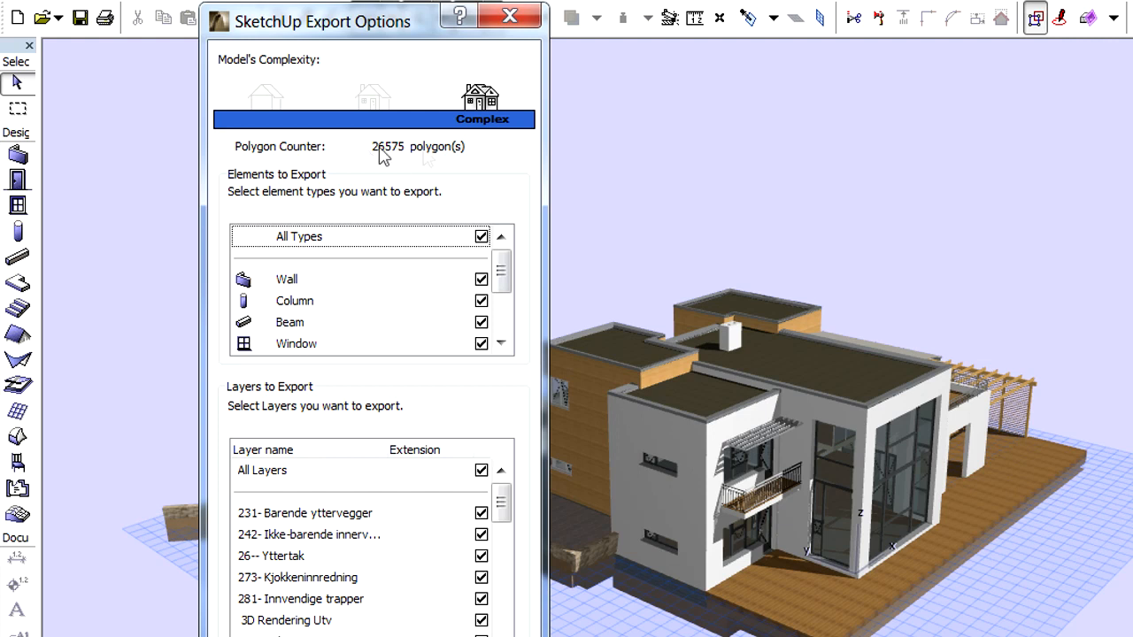
pyautogui.moveTo(477, 159)
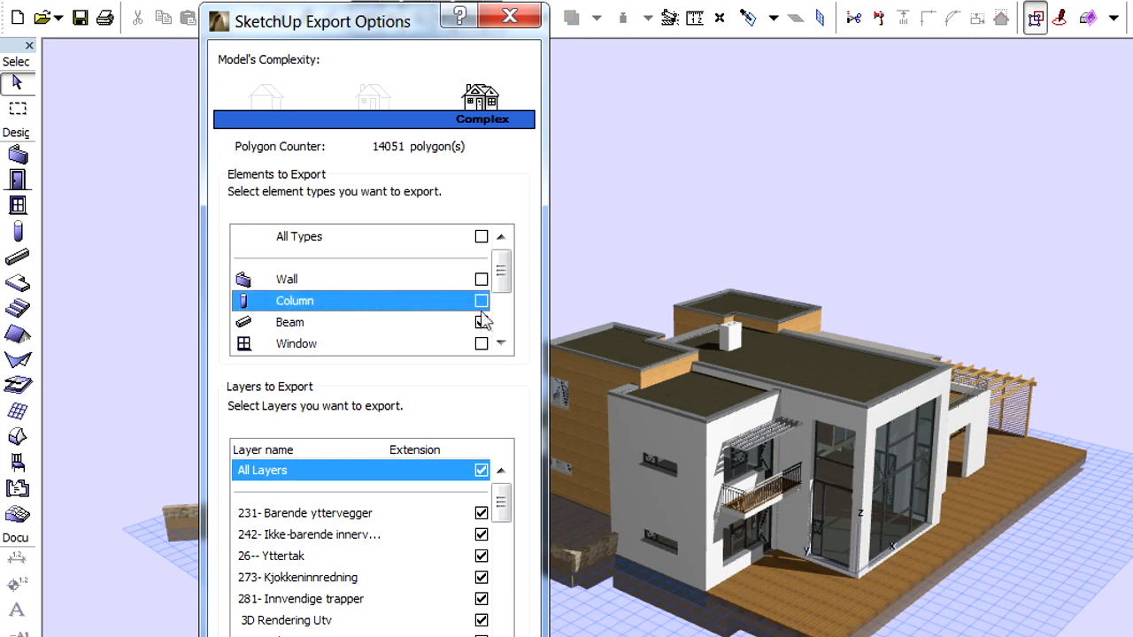
# Exclude beams, toggle windows, keep all layers, then open Villa_Funk.skp in SketchUp
pyautogui.click(289, 322)
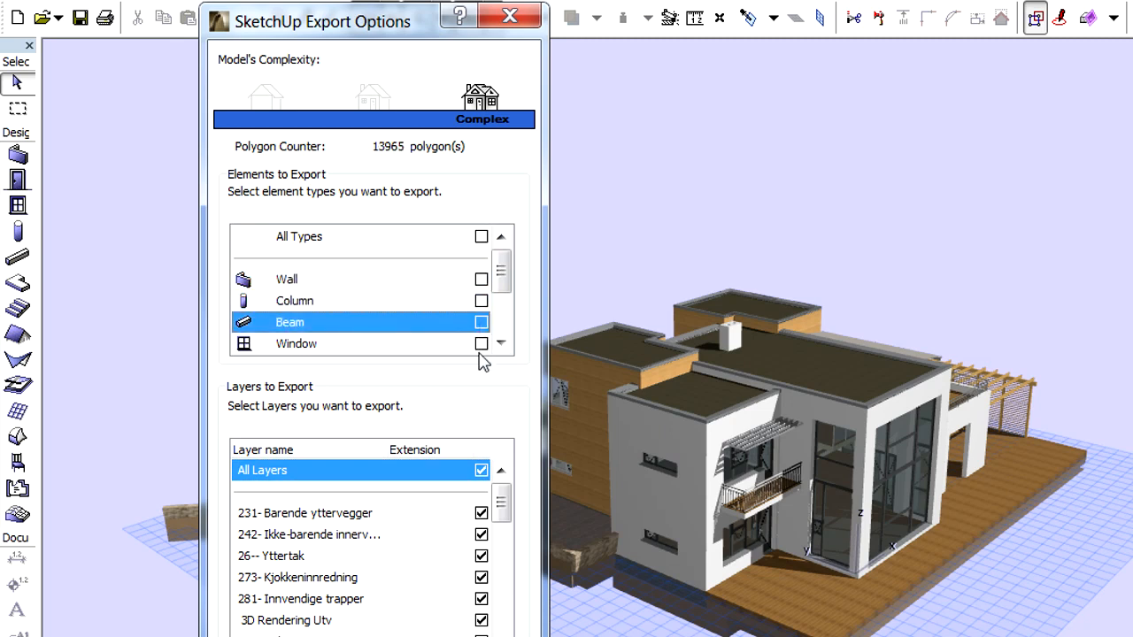
pyautogui.click(481, 236)
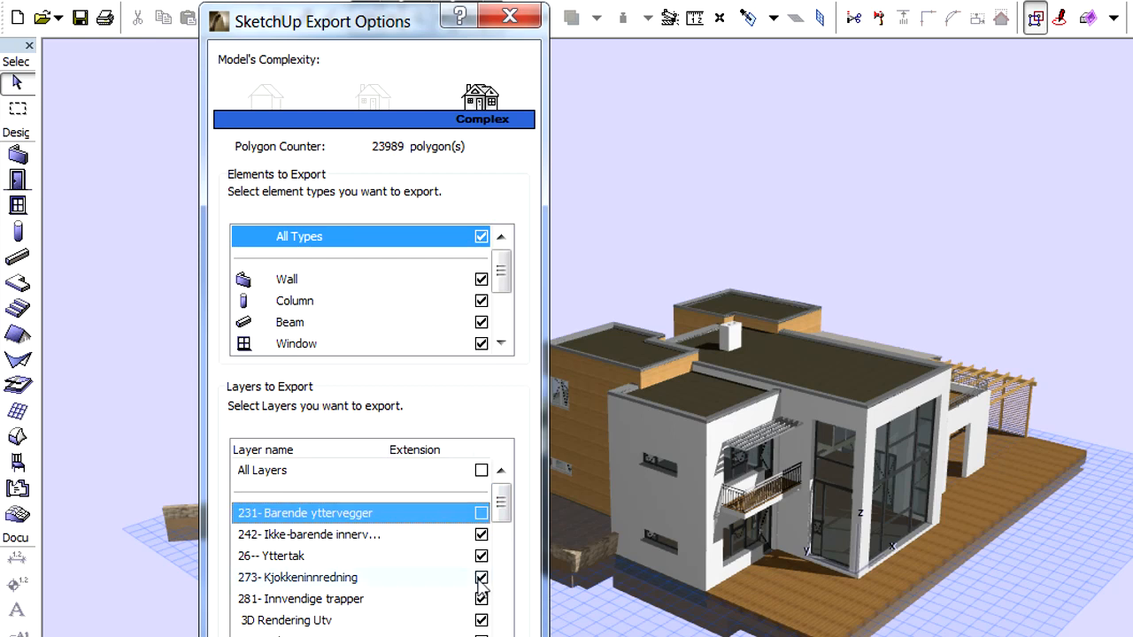
pyautogui.click(481, 471)
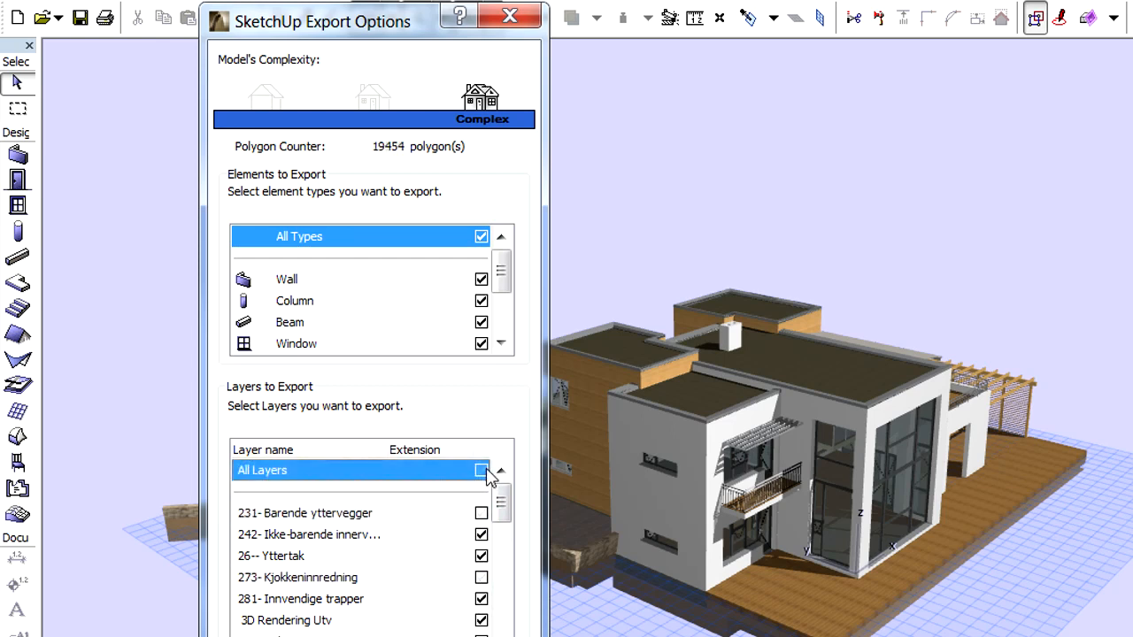
pyautogui.click(482, 470)
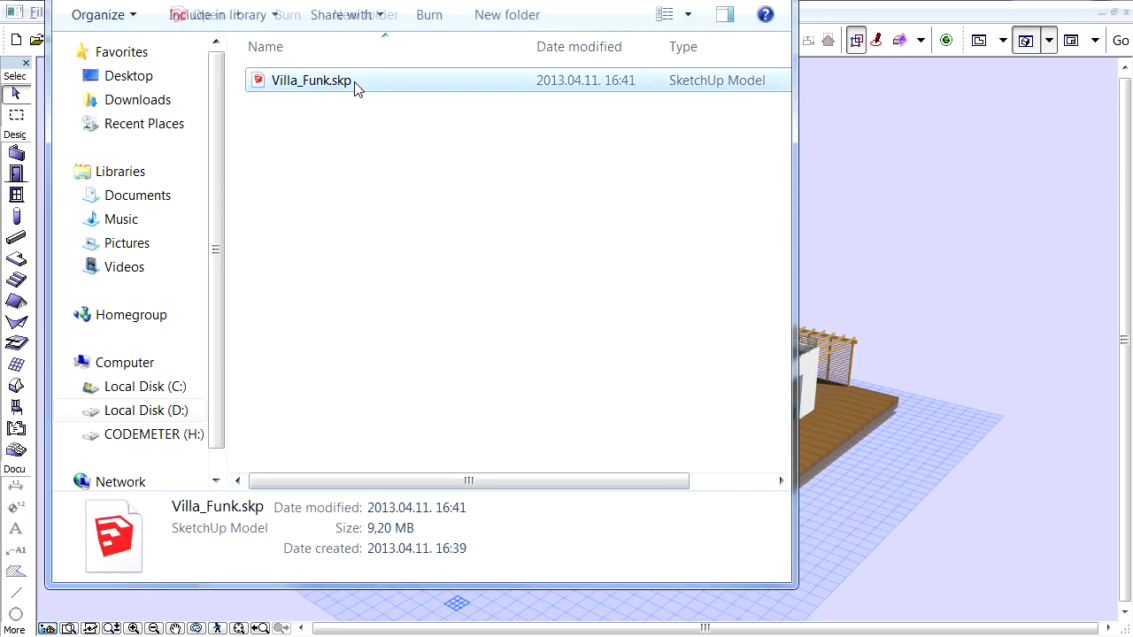
pyautogui.click(310, 79)
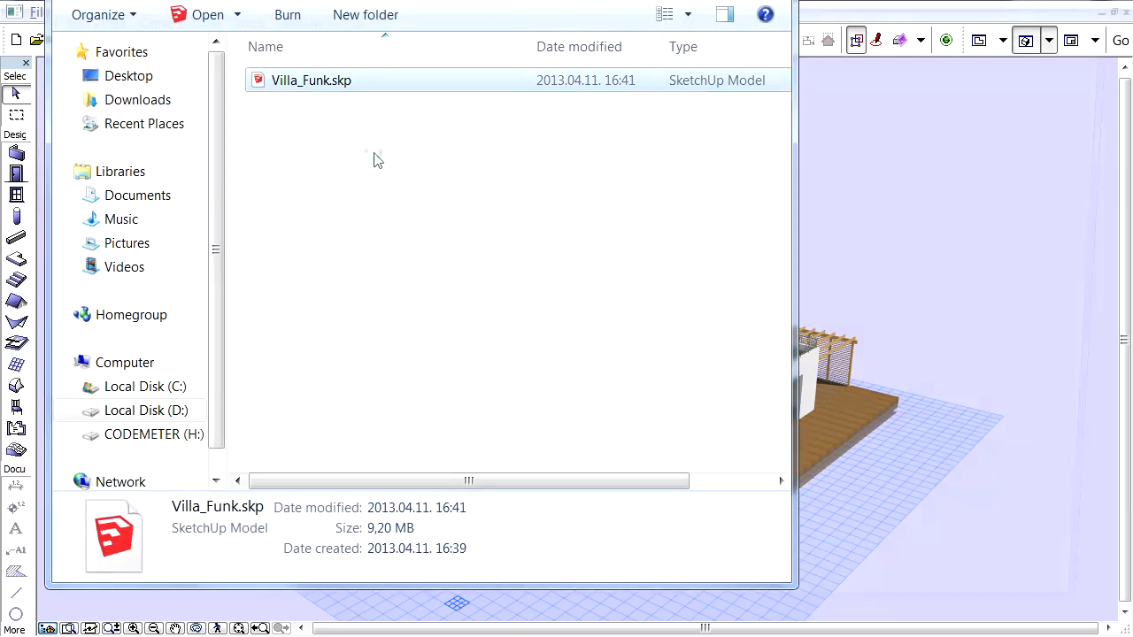
pyautogui.doubleClick(311, 80)
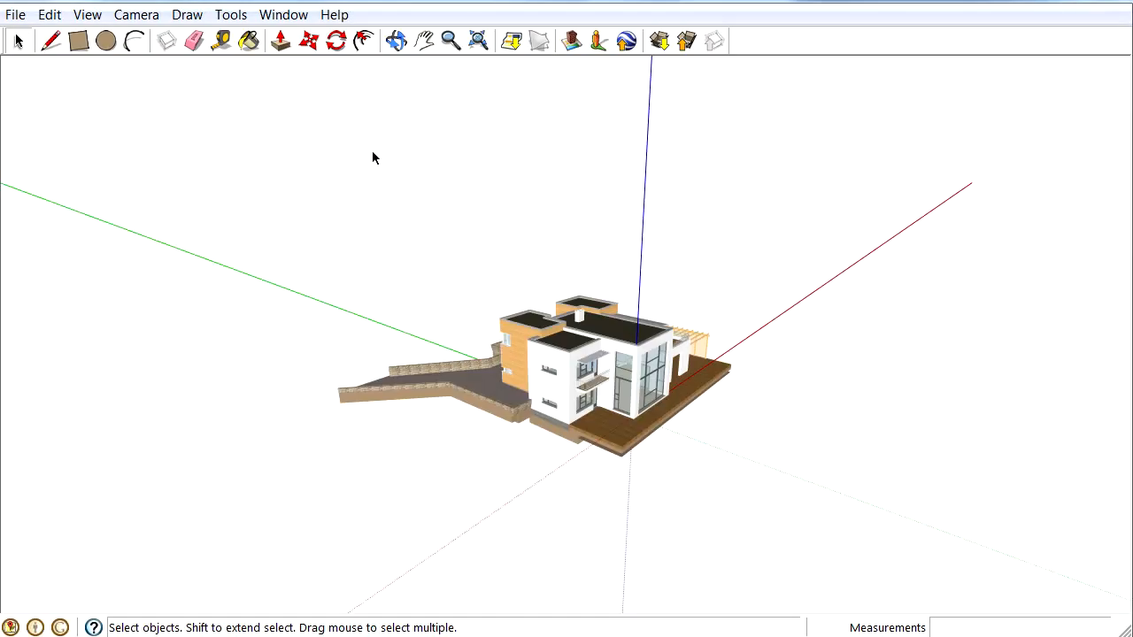
pyautogui.moveTo(615, 379)
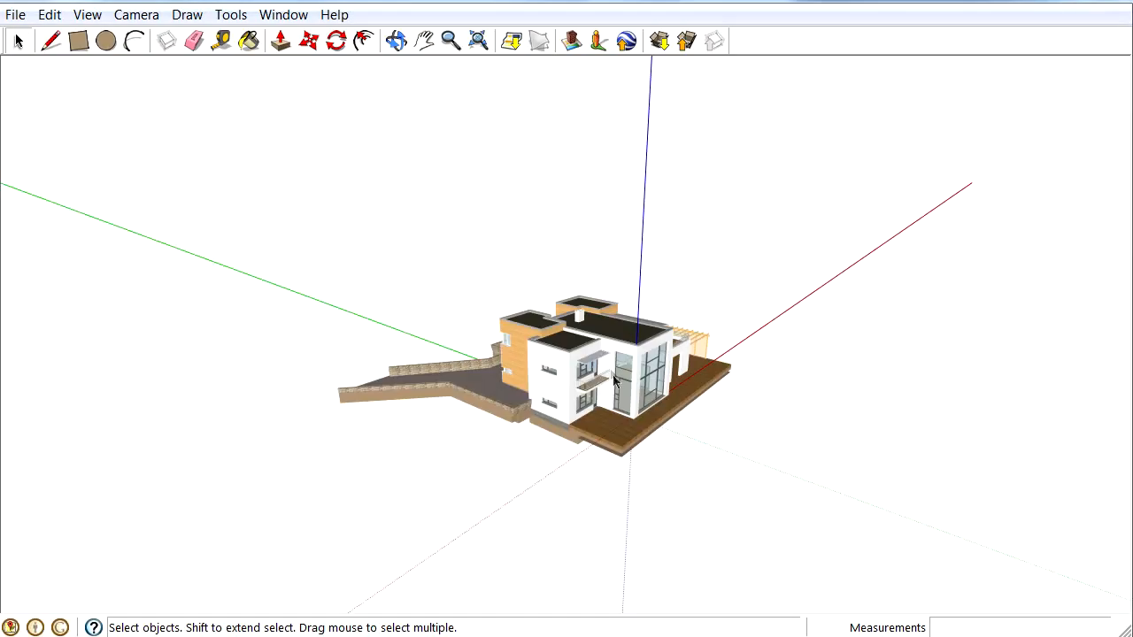
pyautogui.moveTo(610, 381); pyautogui.dragTo(672, 385)
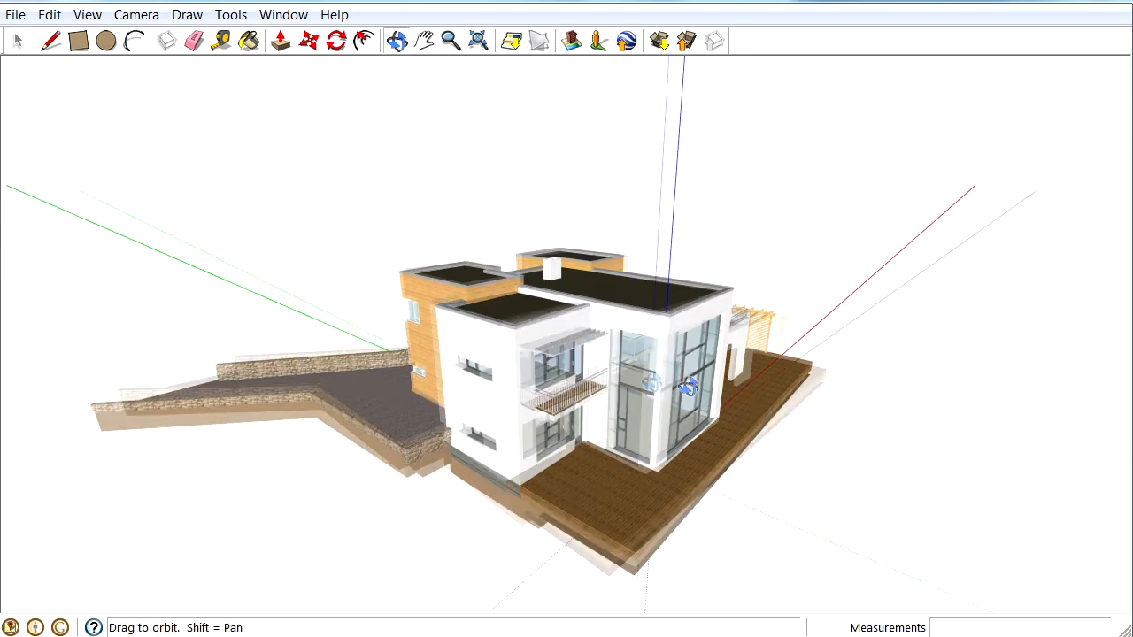
pyautogui.moveTo(673, 390); pyautogui.dragTo(620, 372)
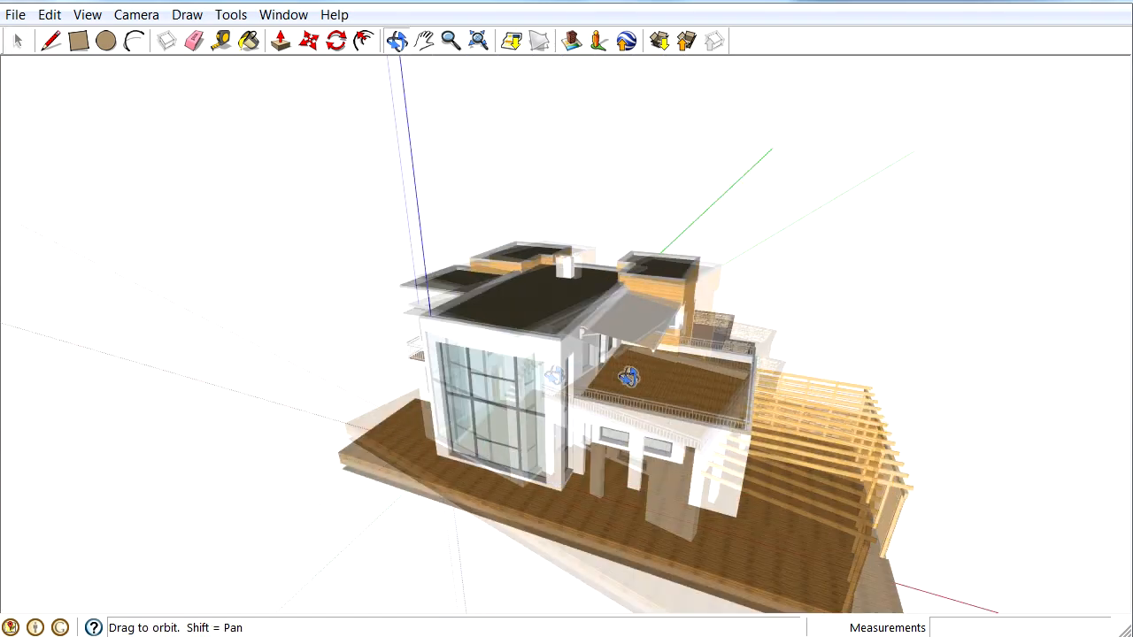
pyautogui.moveTo(628, 376); pyautogui.dragTo(531, 283)
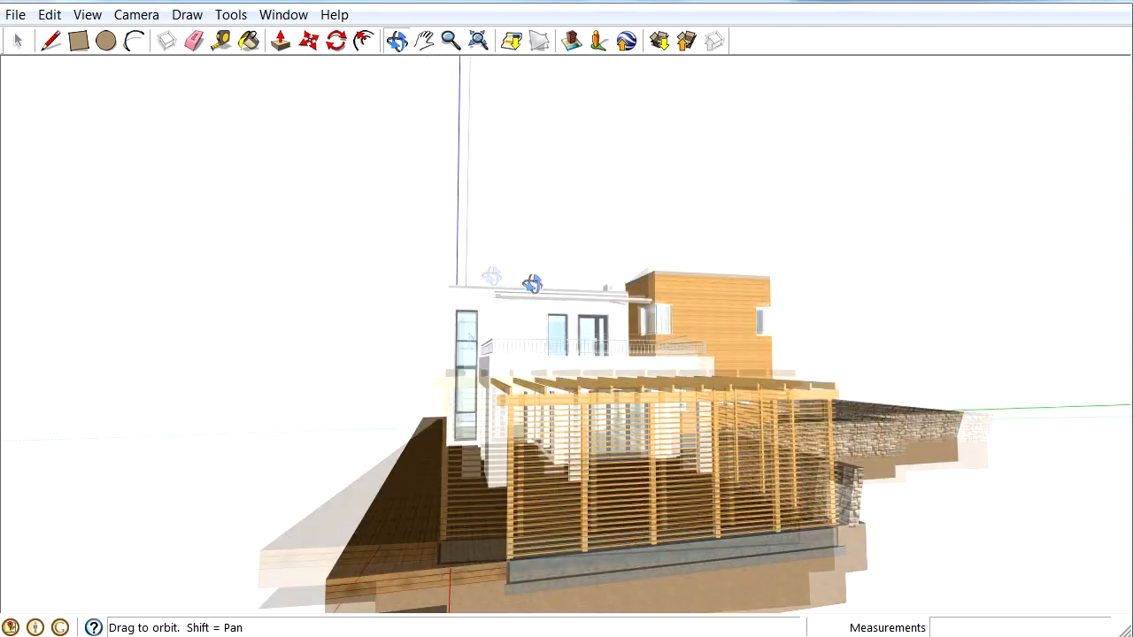
pyautogui.moveTo(531, 283); pyautogui.dragTo(708, 389)
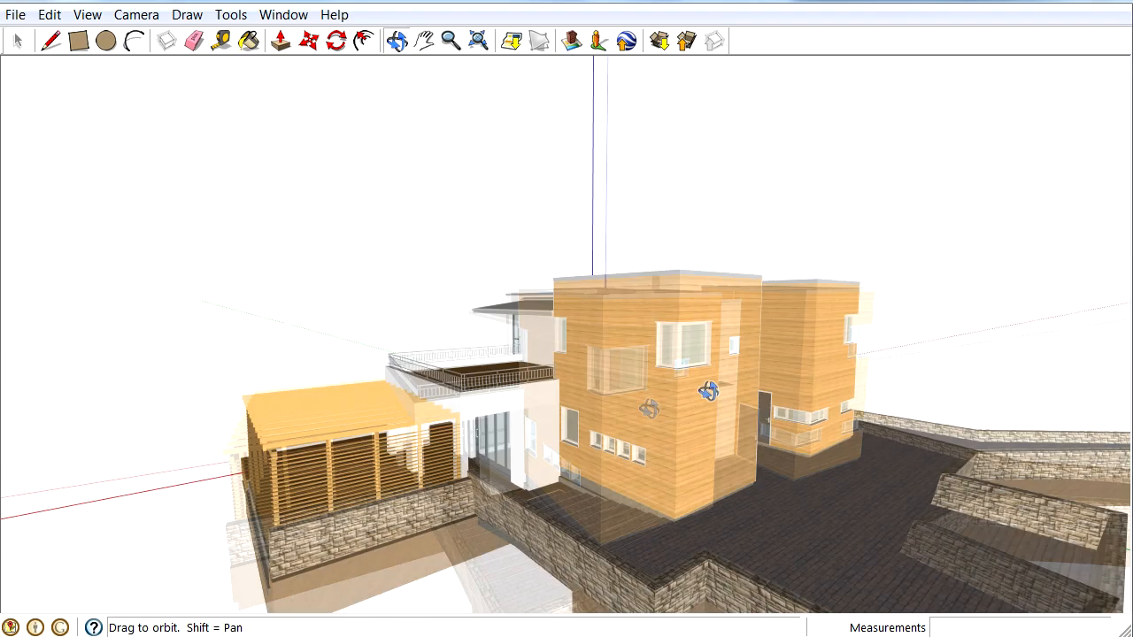